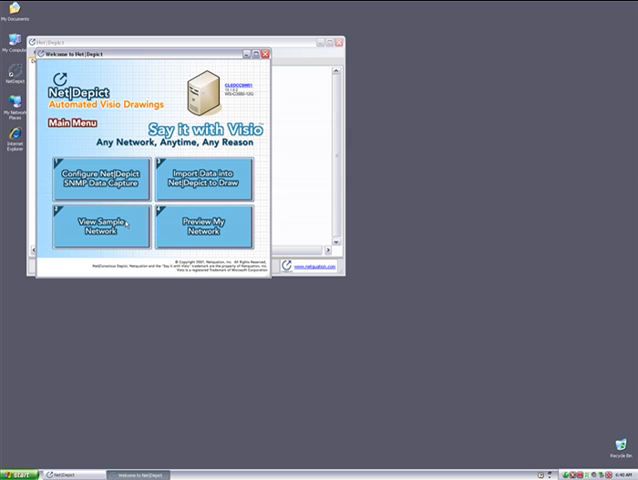
Load the sample network from the welcome menu and confirm generating its drawing.
left_click(100, 225)
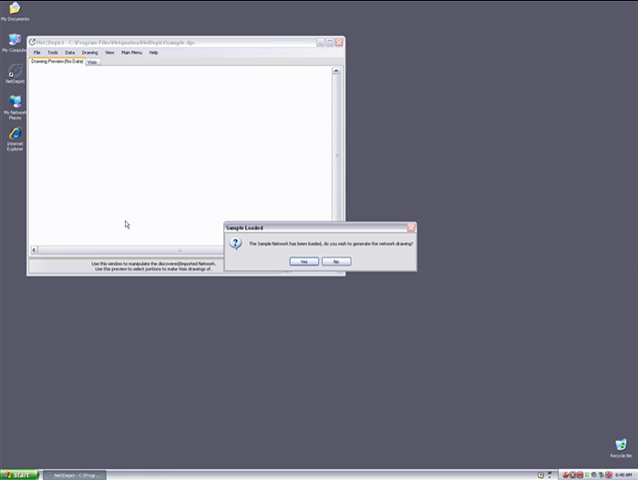
mouse_move(247, 217)
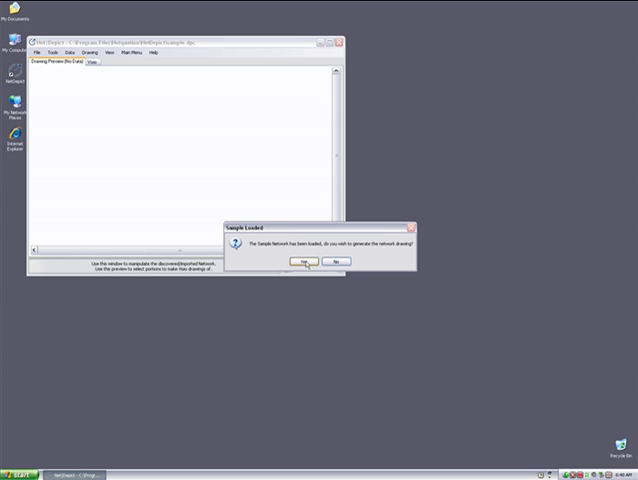
left_click(307, 261)
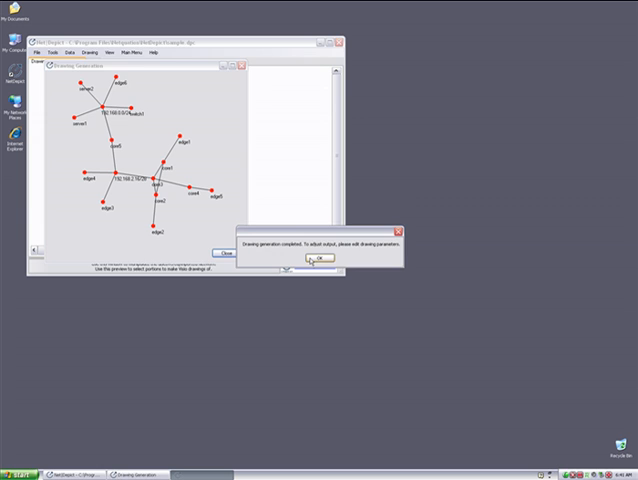
Dismiss the 'Drawing generation completed' notice and maximize the NetDepict window.
left_click(318, 259)
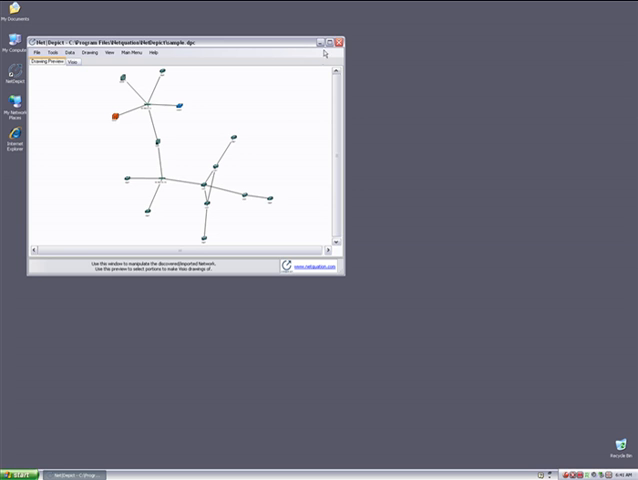
left_click(332, 41)
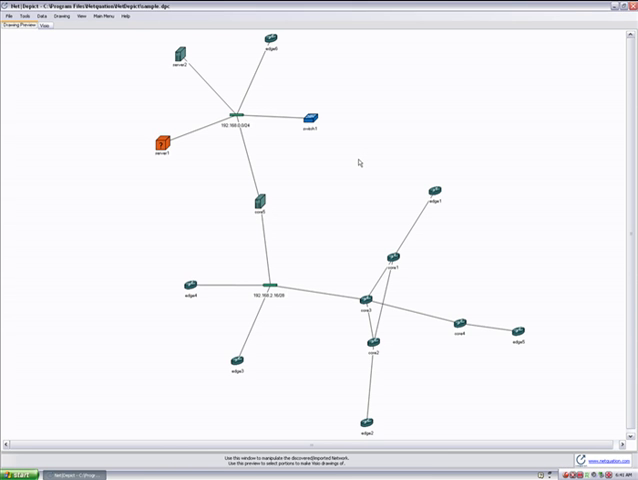
mouse_move(322, 219)
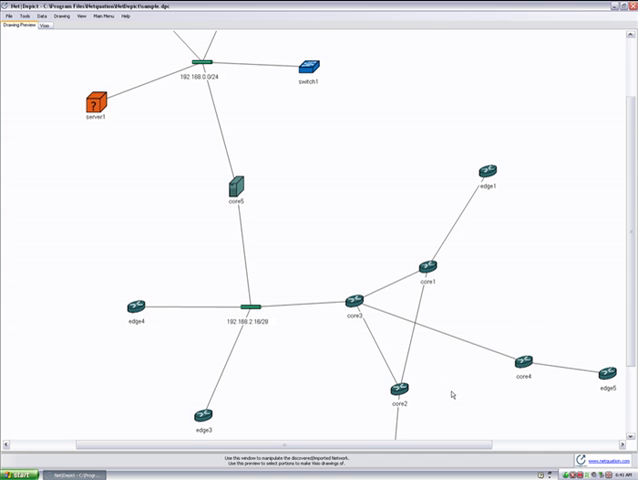
mouse_move(352, 297)
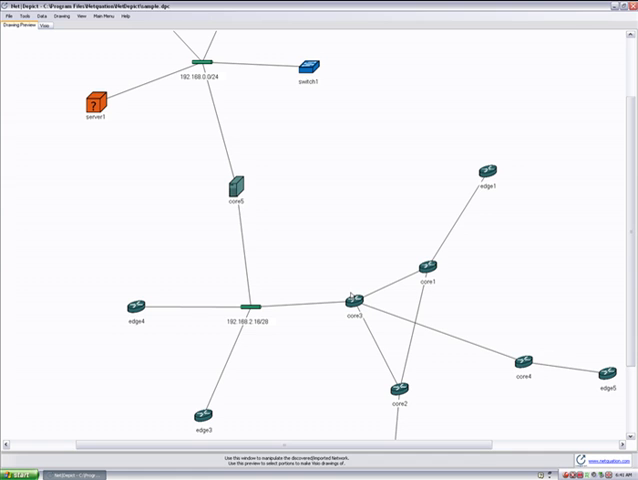
Make the global Visio drawing of the sample network from the Drawing menu.
left_click(40, 15)
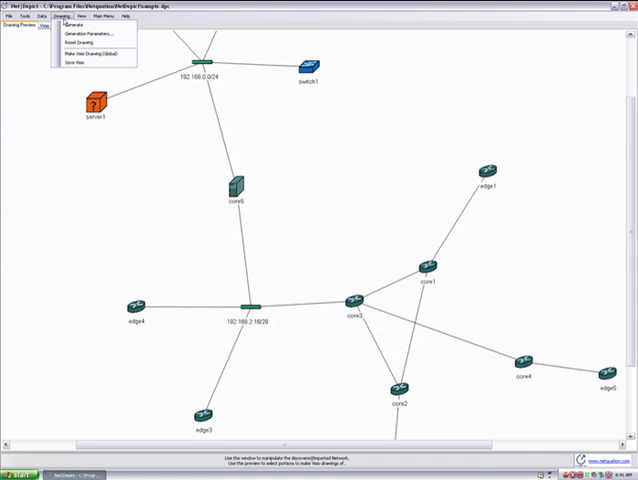
mouse_move(90, 54)
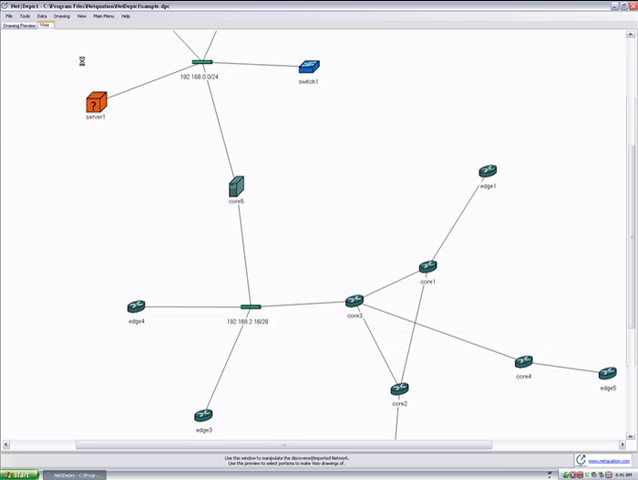
left_click(47, 38)
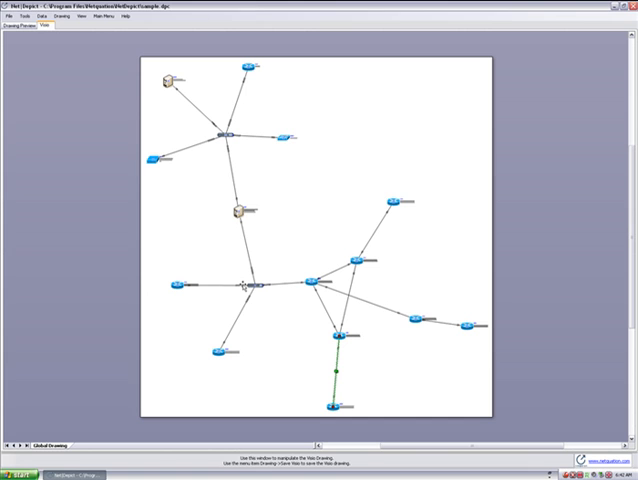
mouse_move(289, 316)
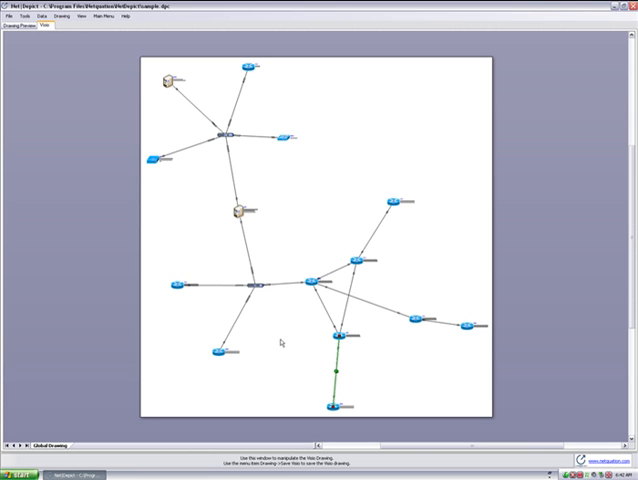
mouse_move(285, 335)
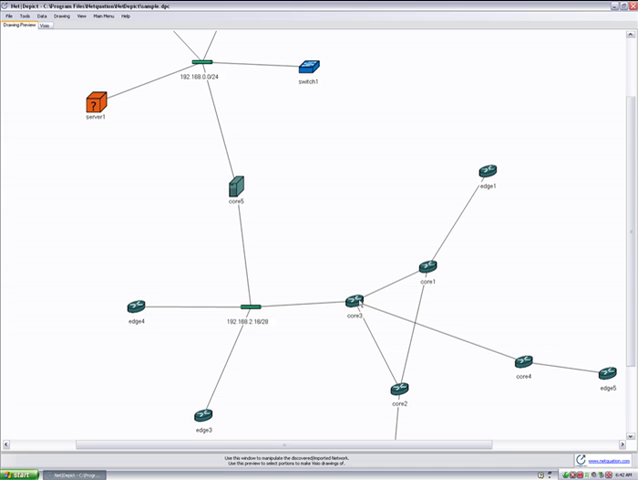
Create a 2-hop local drawing centered on core3 from its context menu.
right_click(356, 299)
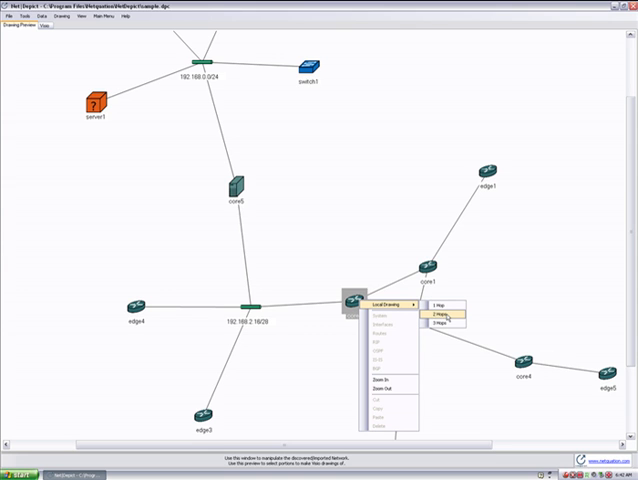
left_click(446, 312)
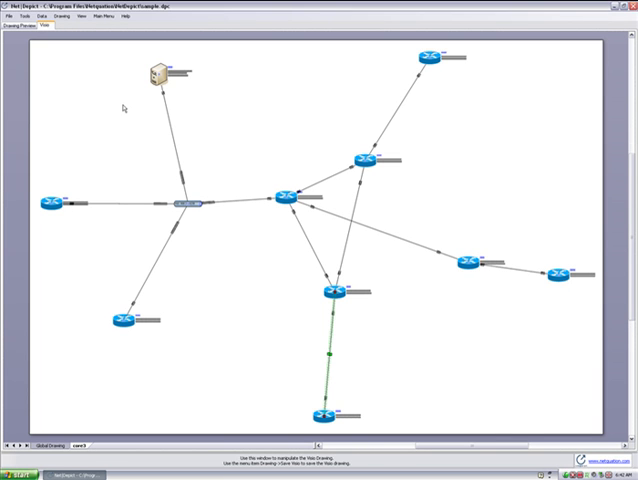
mouse_move(267, 71)
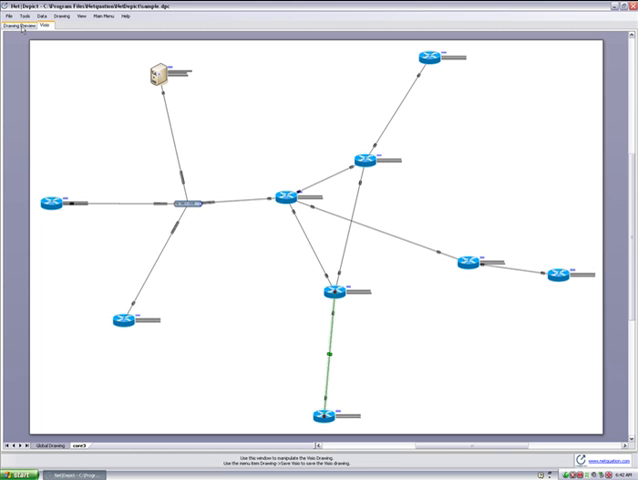
mouse_move(320, 244)
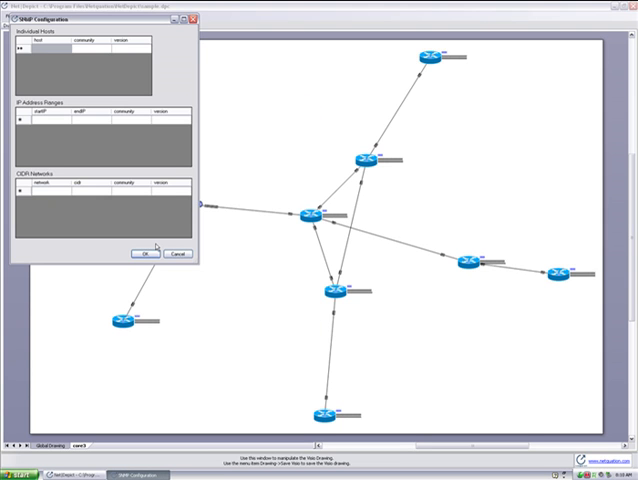
mouse_move(92, 85)
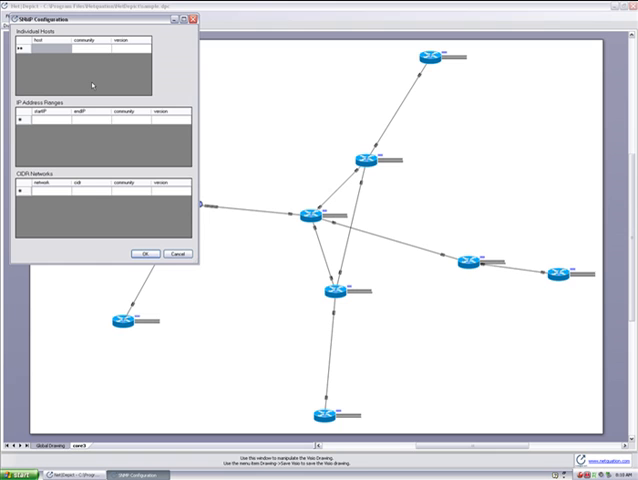
mouse_move(115, 150)
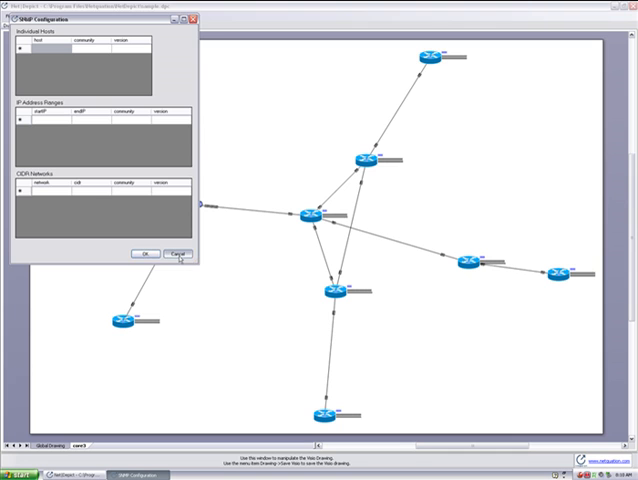
left_click(175, 253)
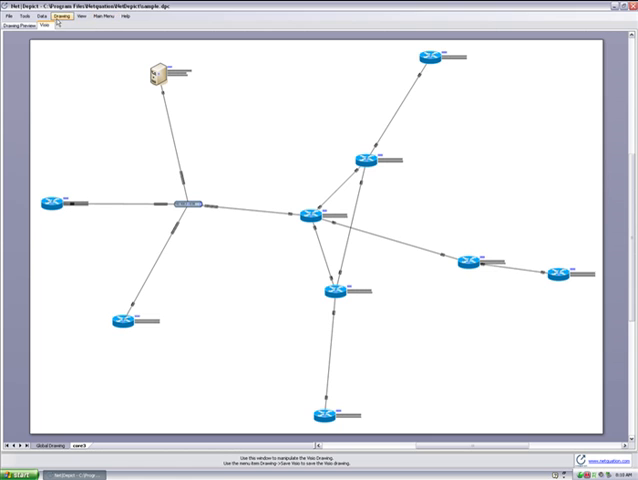
Import the devices and neighbors CSV files via Data > Import.
left_click(35, 16)
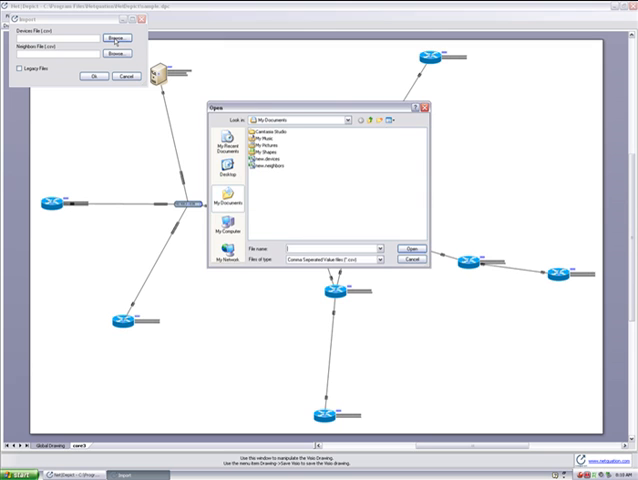
left_click(410, 249)
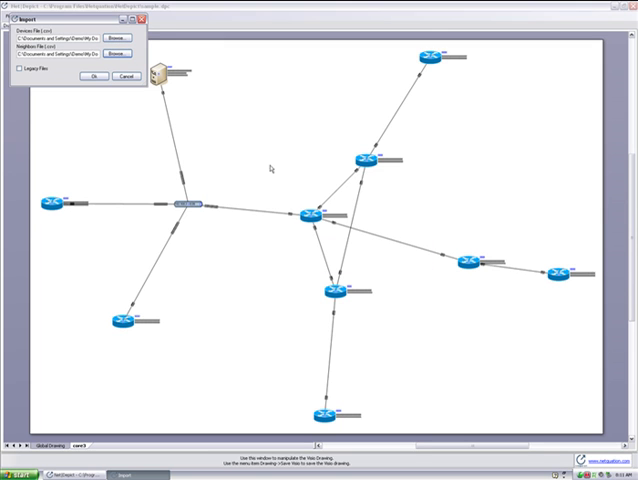
left_click(22, 69)
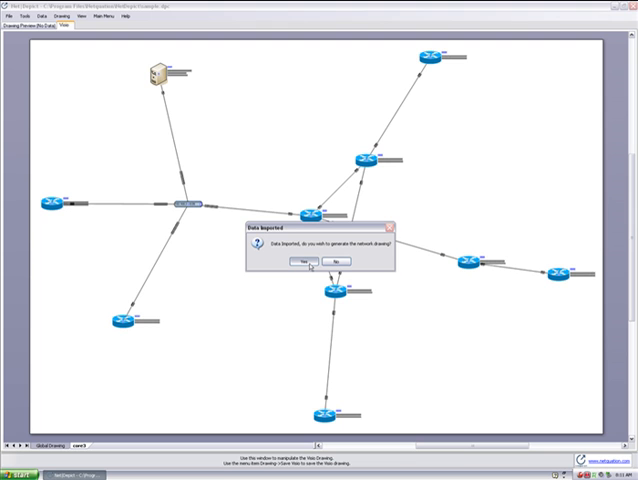
Confirm generating the imported network's drawing, then close the finished generation window.
left_click(310, 262)
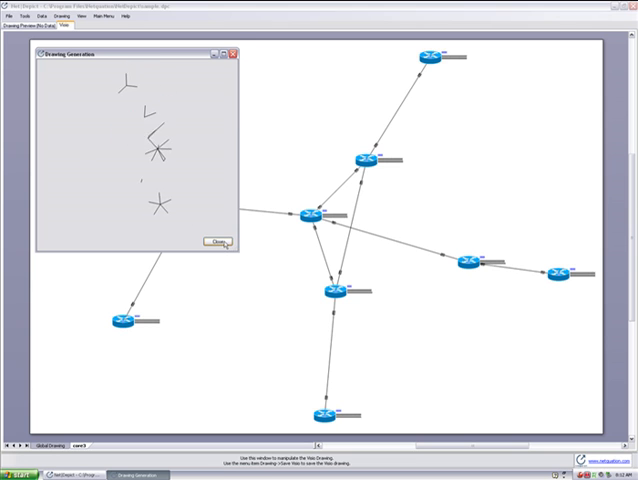
left_click(216, 240)
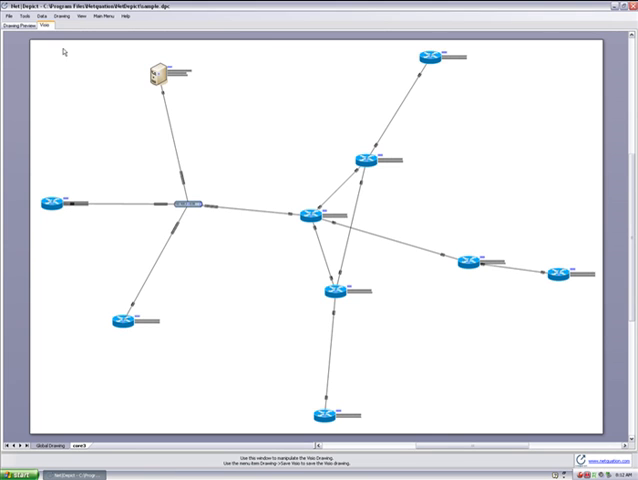
Show the imported network on the Drawing Preview tab and open the Drawing menu.
left_click(22, 39)
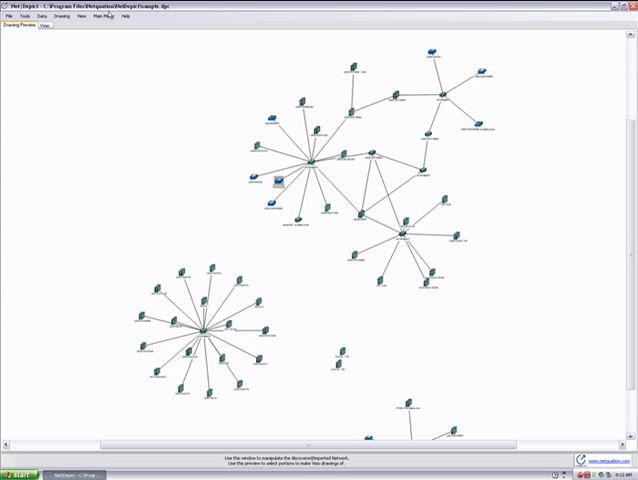
left_click(72, 15)
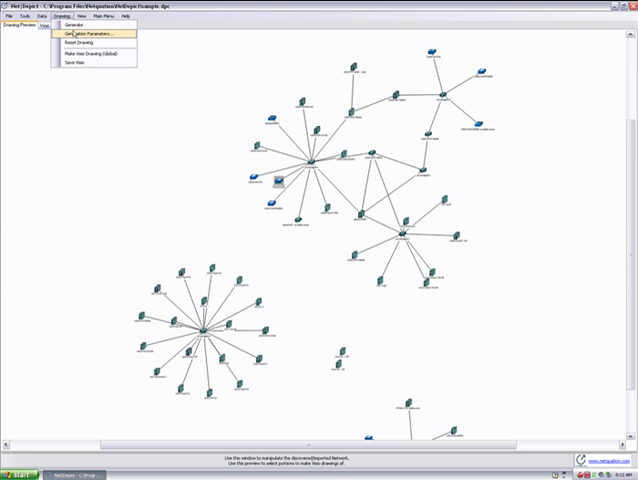
left_click(85, 33)
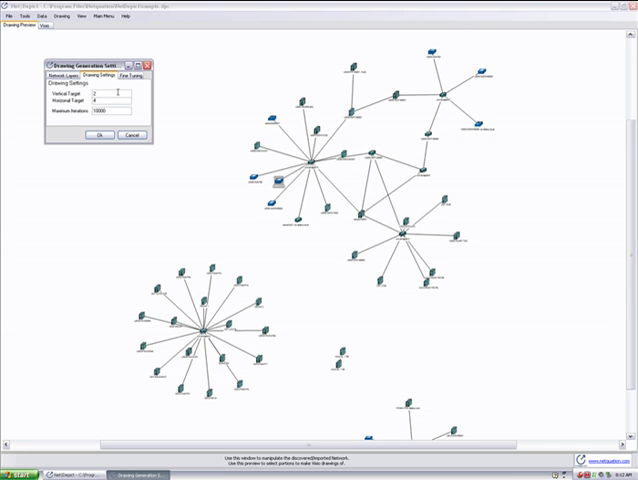
left_click(135, 77)
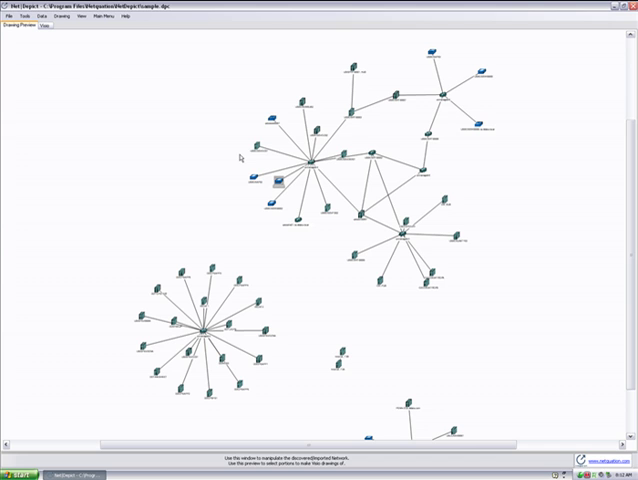
mouse_move(336, 288)
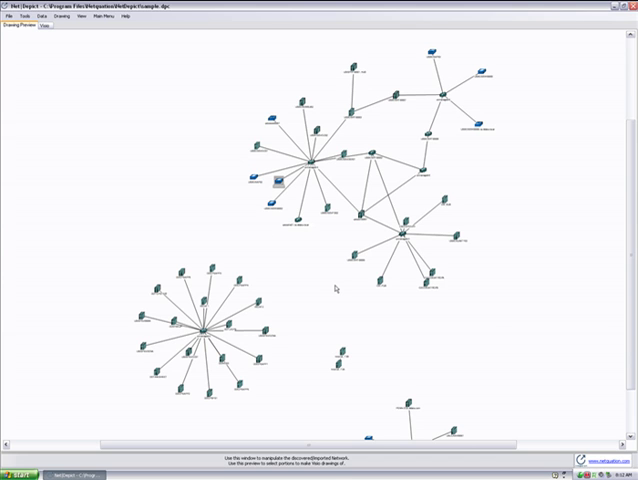